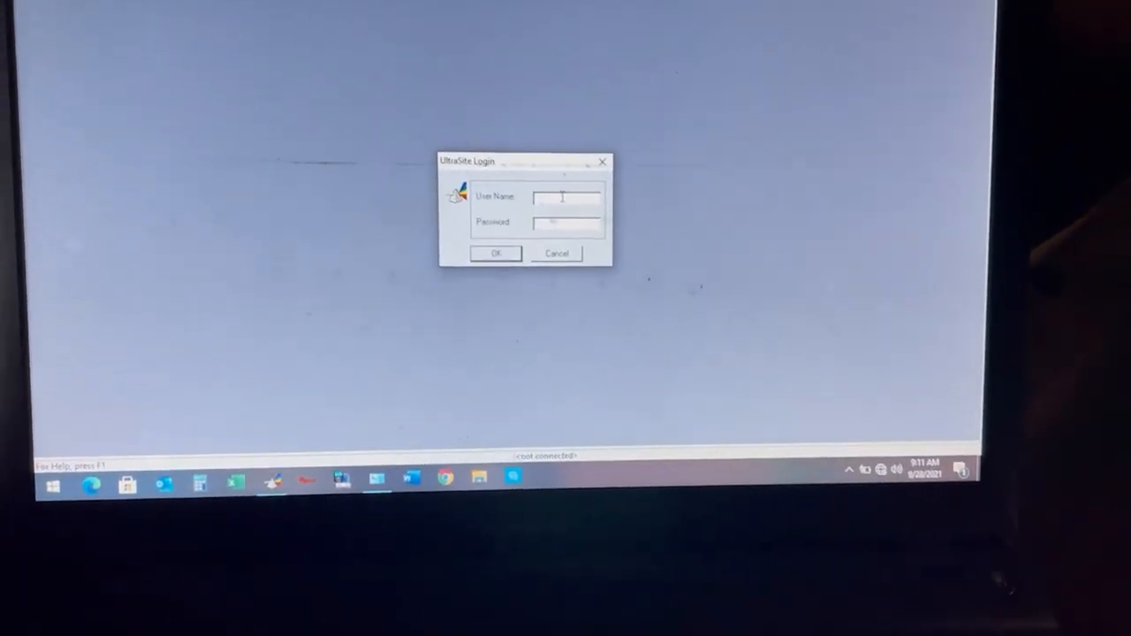
Log into UltraSite with the user name USER and its password
{"action": "type", "text": "USER"}
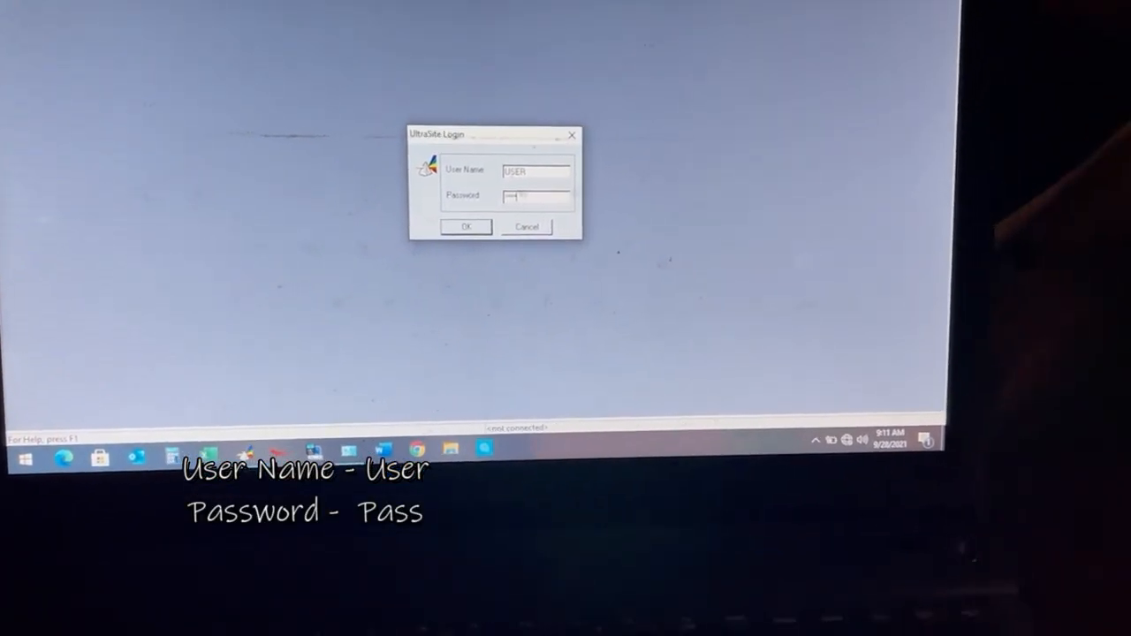
{"action": "left_click", "coordinate": [465, 227]}
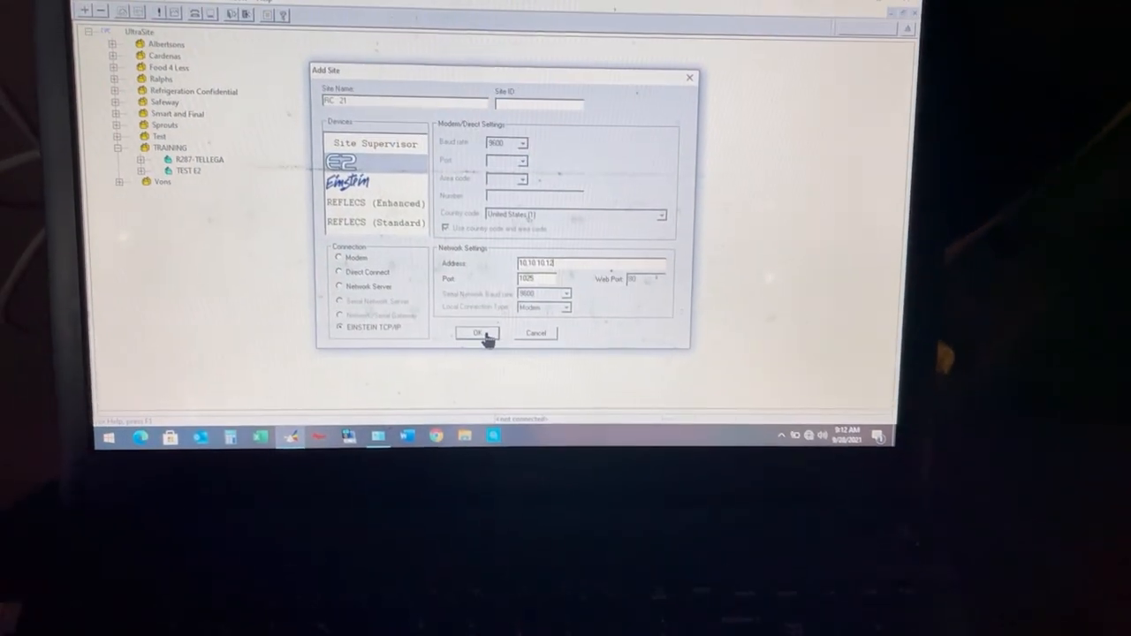
Confirm the new E2 site with its Ethernet TCP/IP address and port
{"action": "left_click", "coordinate": [477, 332]}
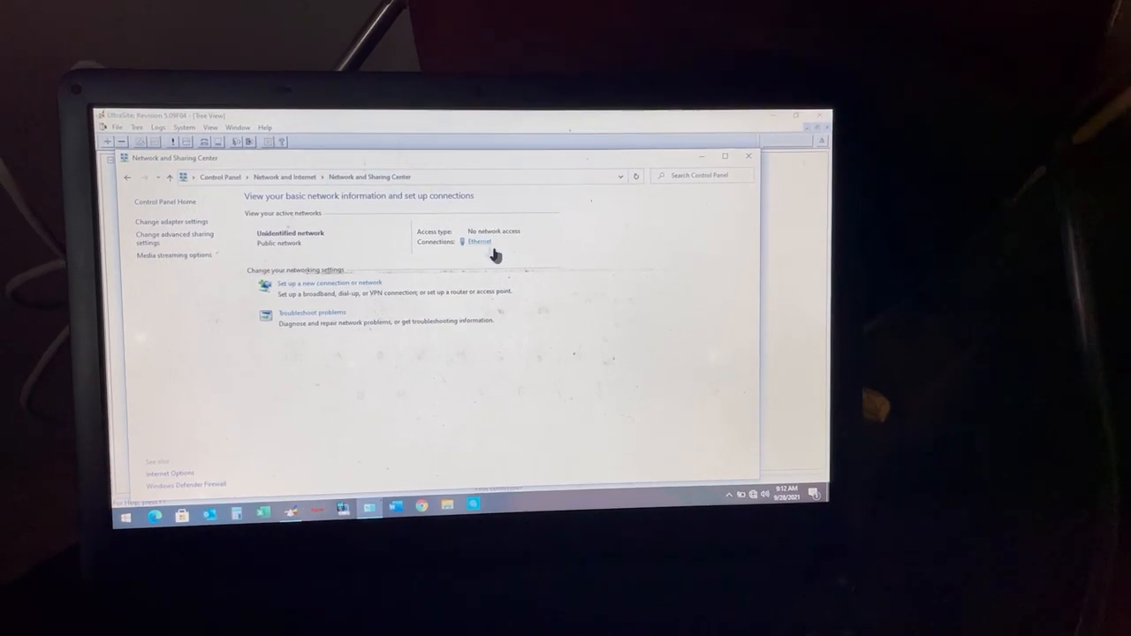
Reach the Ethernet connection's Internet Protocol Version 4 (TCP/IPv4) properties
{"action": "left_click", "coordinate": [479, 241]}
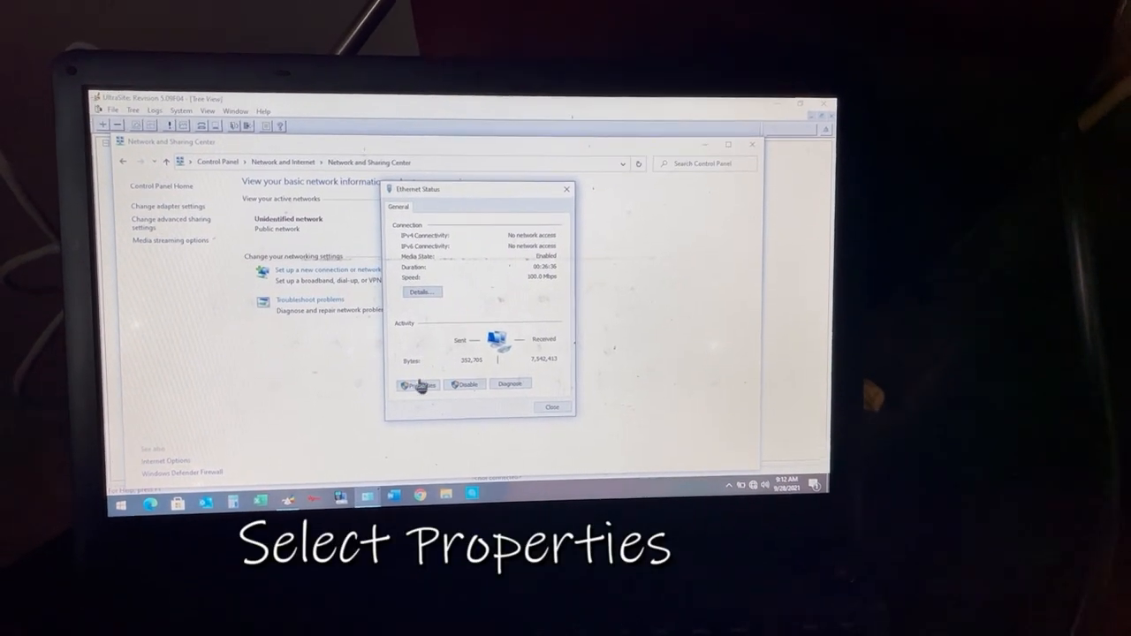
{"action": "left_click", "coordinate": [417, 383]}
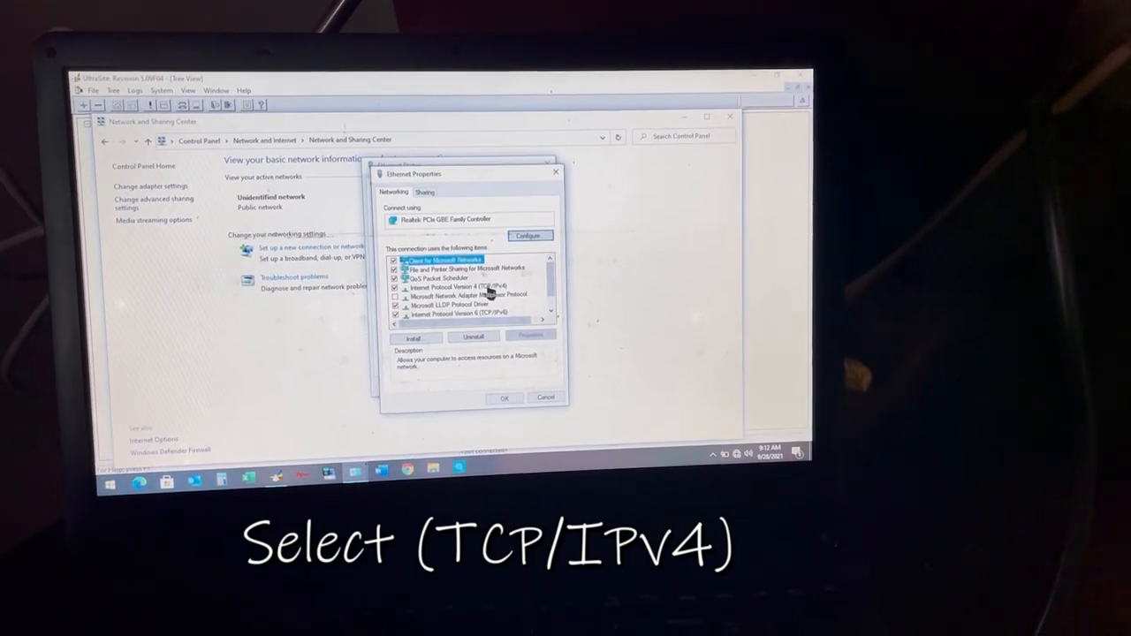
{"action": "double_click", "coordinate": [451, 286]}
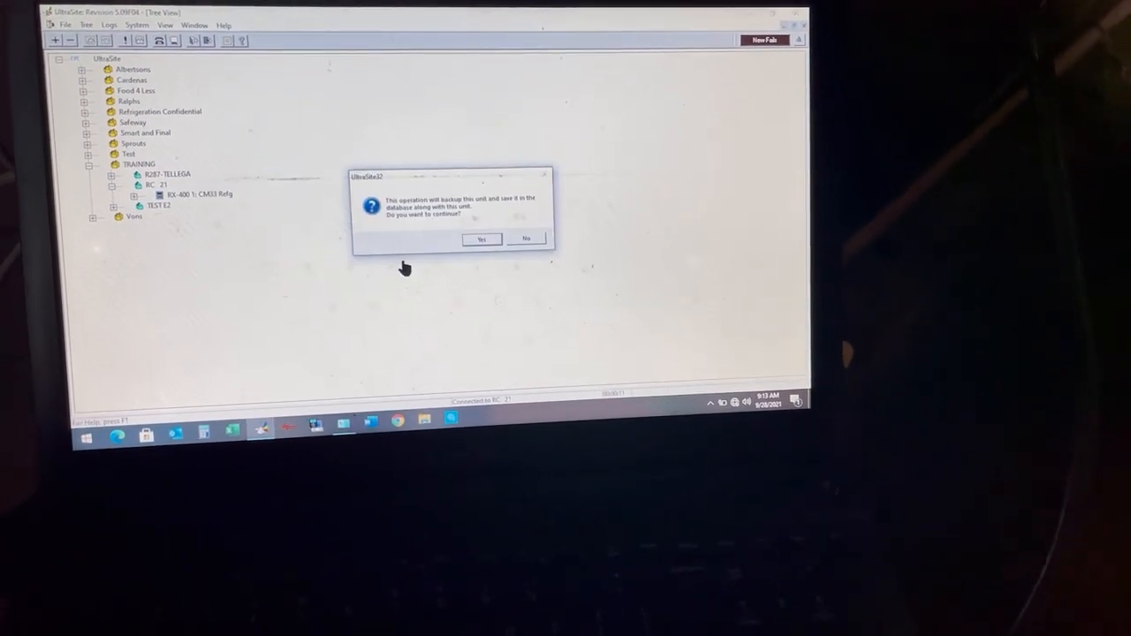
Agree to back up the new site's E2 unit into the database
{"action": "left_click", "coordinate": [481, 238]}
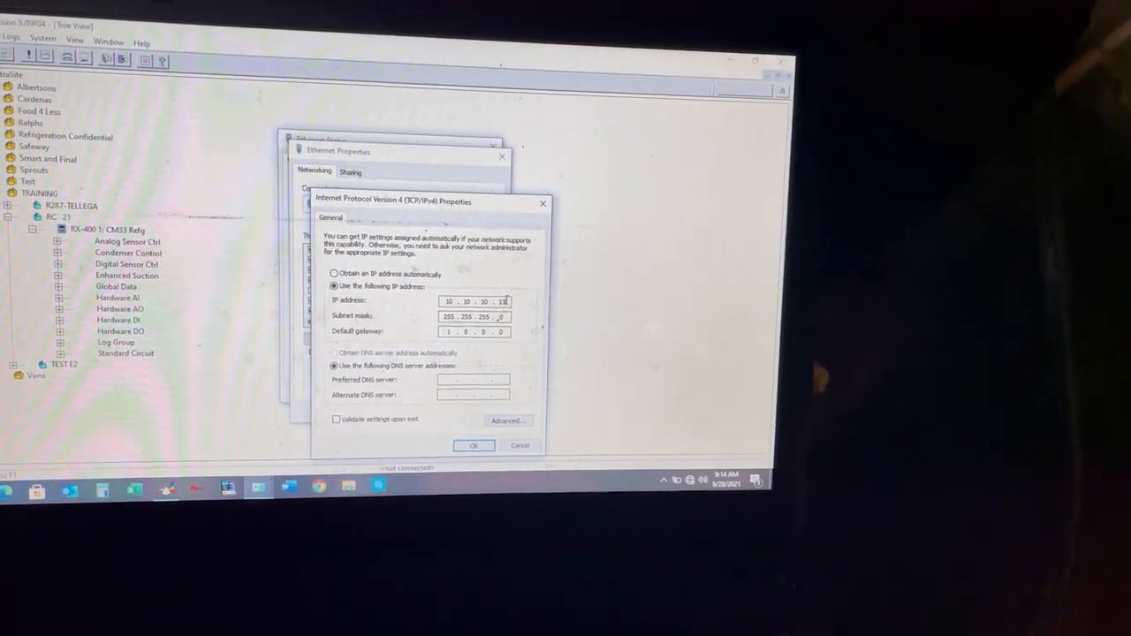
Save the laptop's static IPv4 address and subnet mask
{"action": "left_click", "coordinate": [473, 445]}
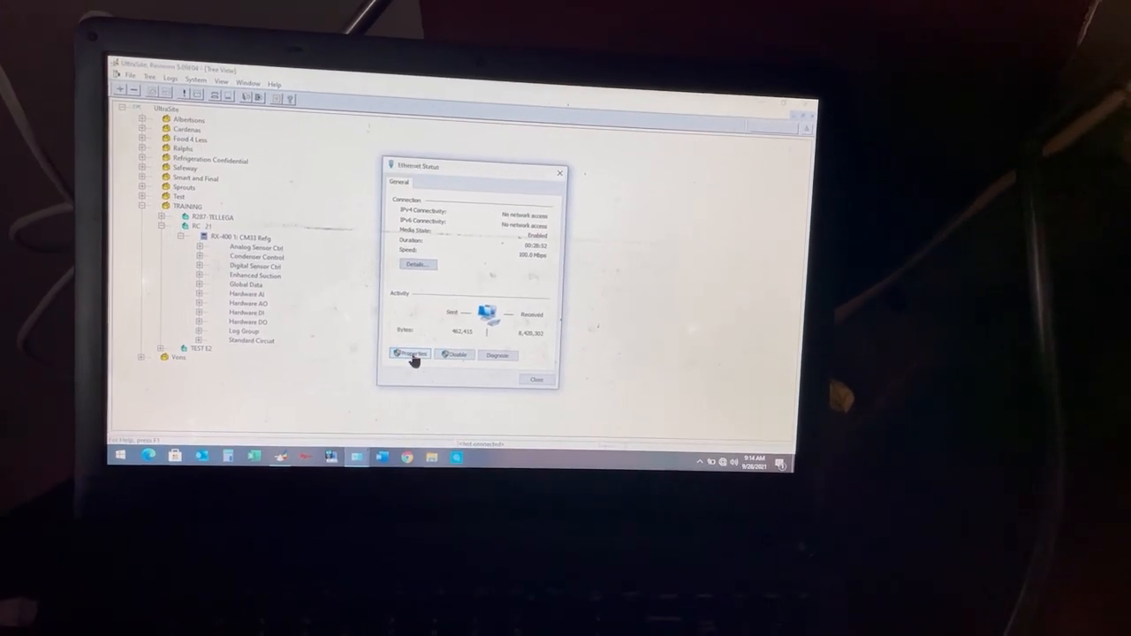
Reopen the Ethernet connection's properties to recheck its protocols
{"action": "left_click", "coordinate": [412, 353]}
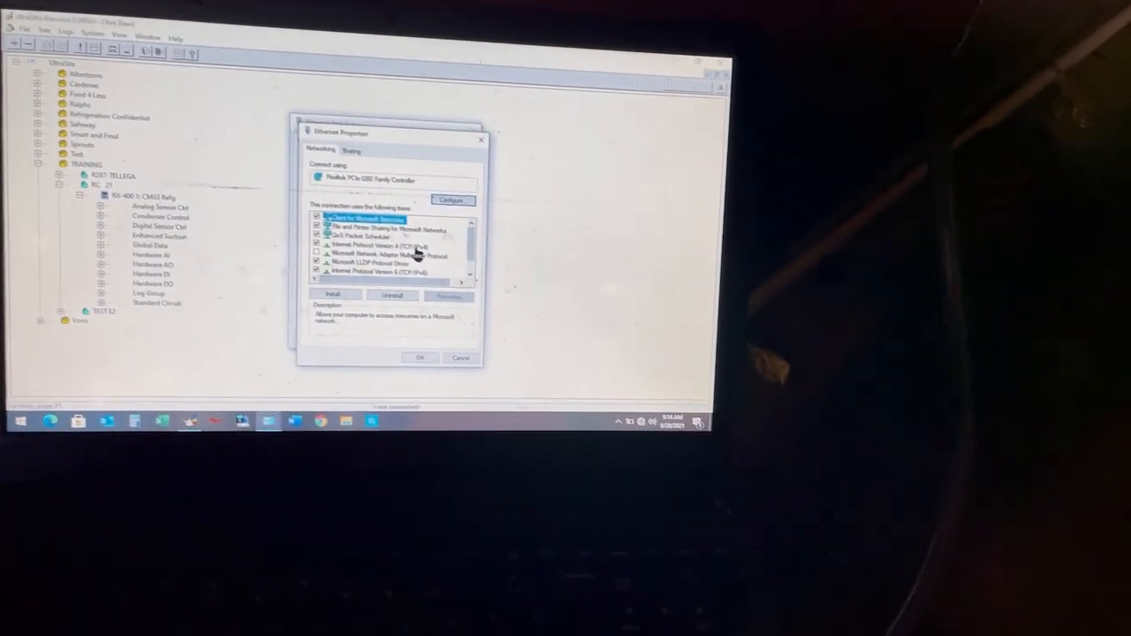